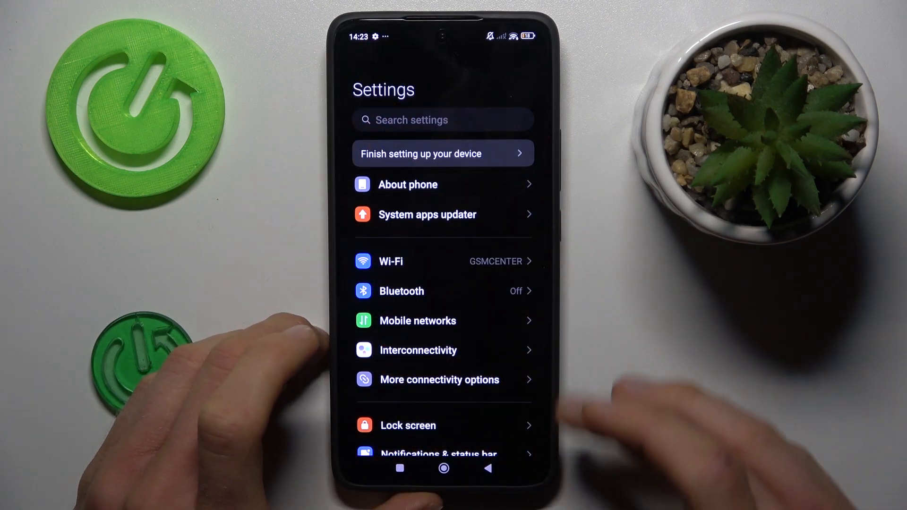
Step: Extend the scrolling screenshot down the Settings list to Apps and finish with DONE
{"action": "scroll", "scroll_direction": "down", "scroll_amount": 3}
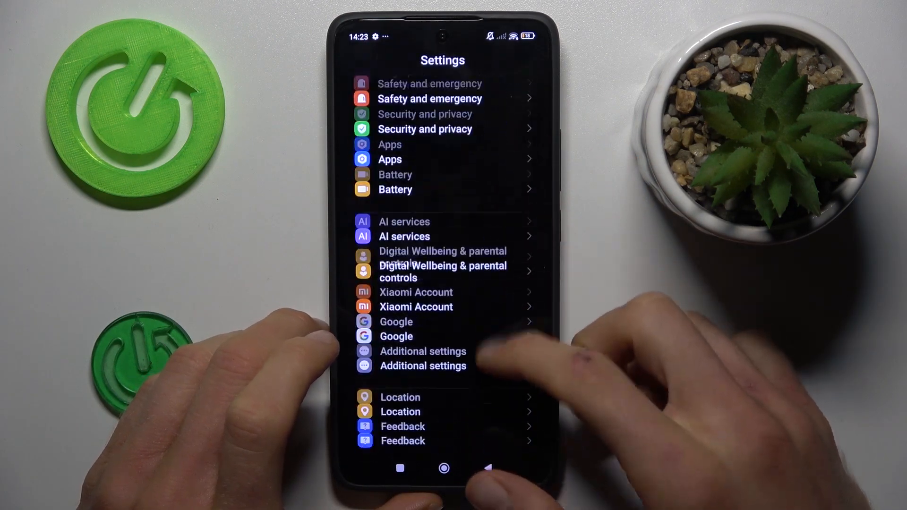
{"action": "scroll", "scroll_direction": "down", "scroll_amount": 3}
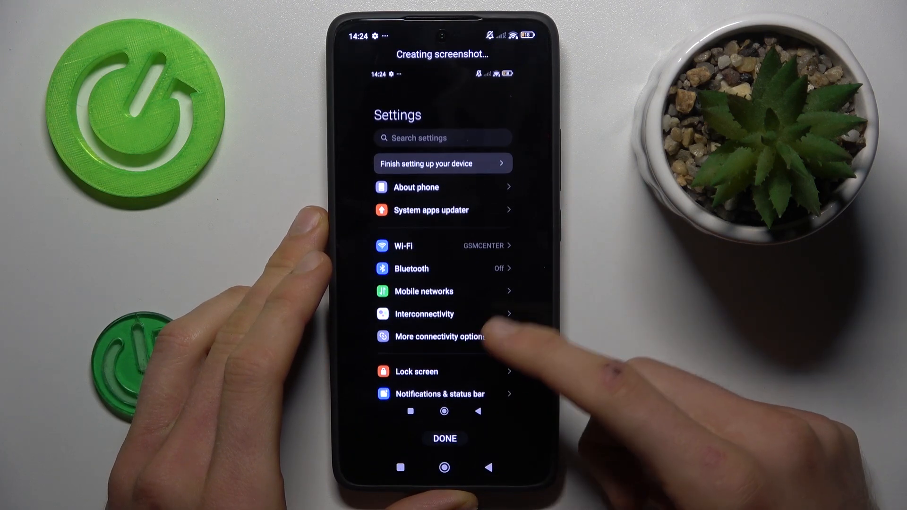
{"action": "scroll", "scroll_direction": "down", "scroll_amount": 3}
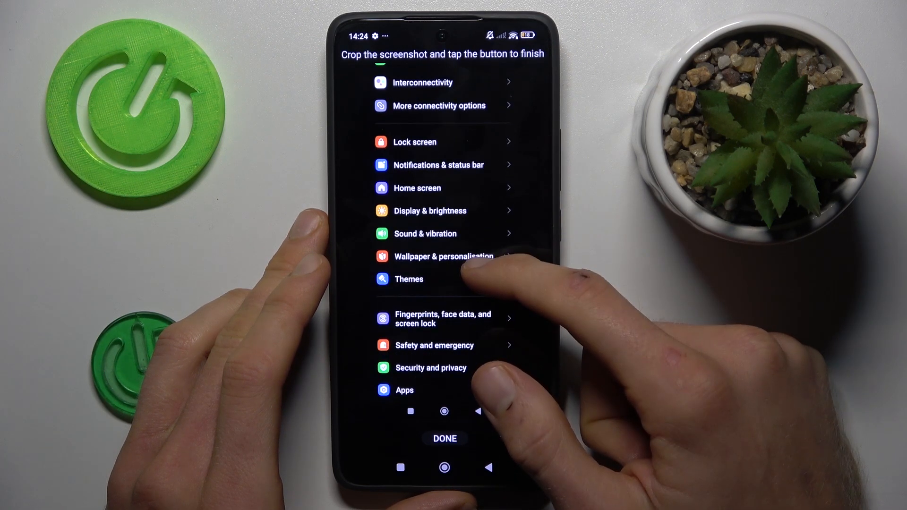
{"action": "left_click", "coordinate": [445, 438]}
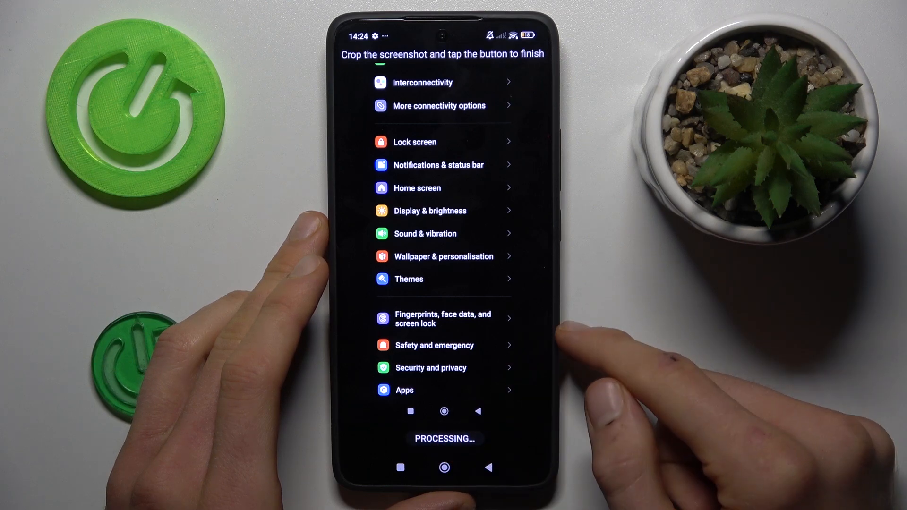